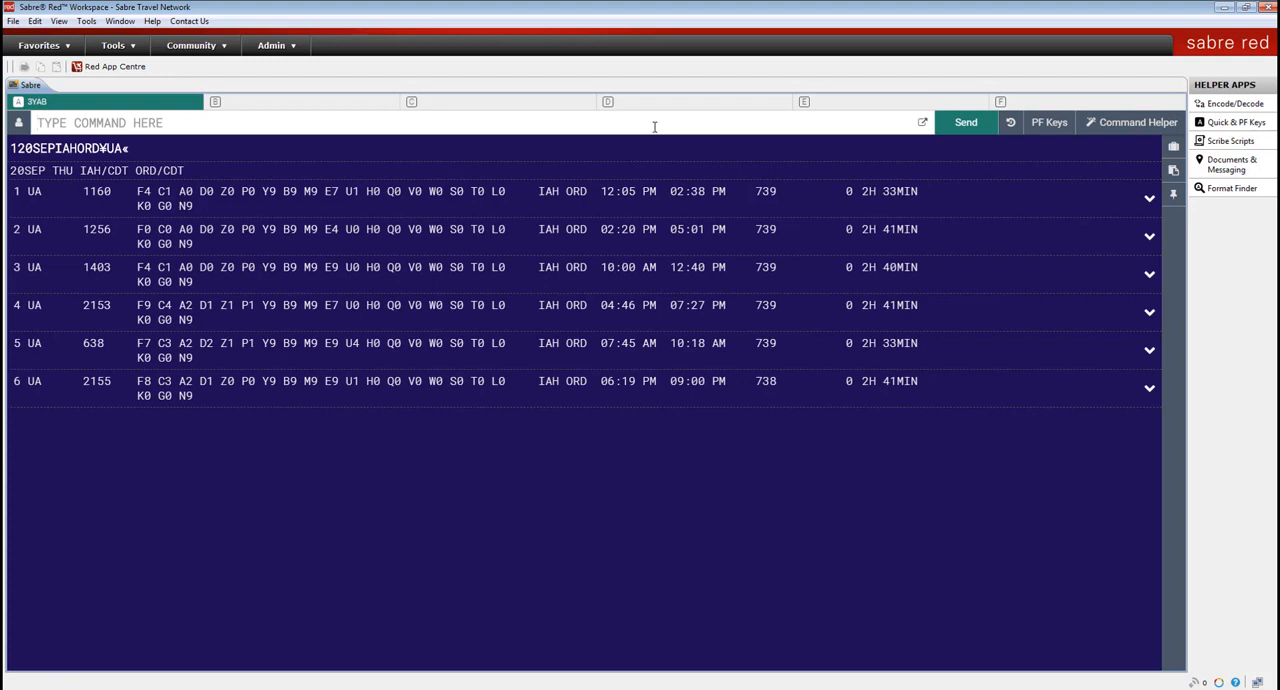
mouse_move(816, 168)
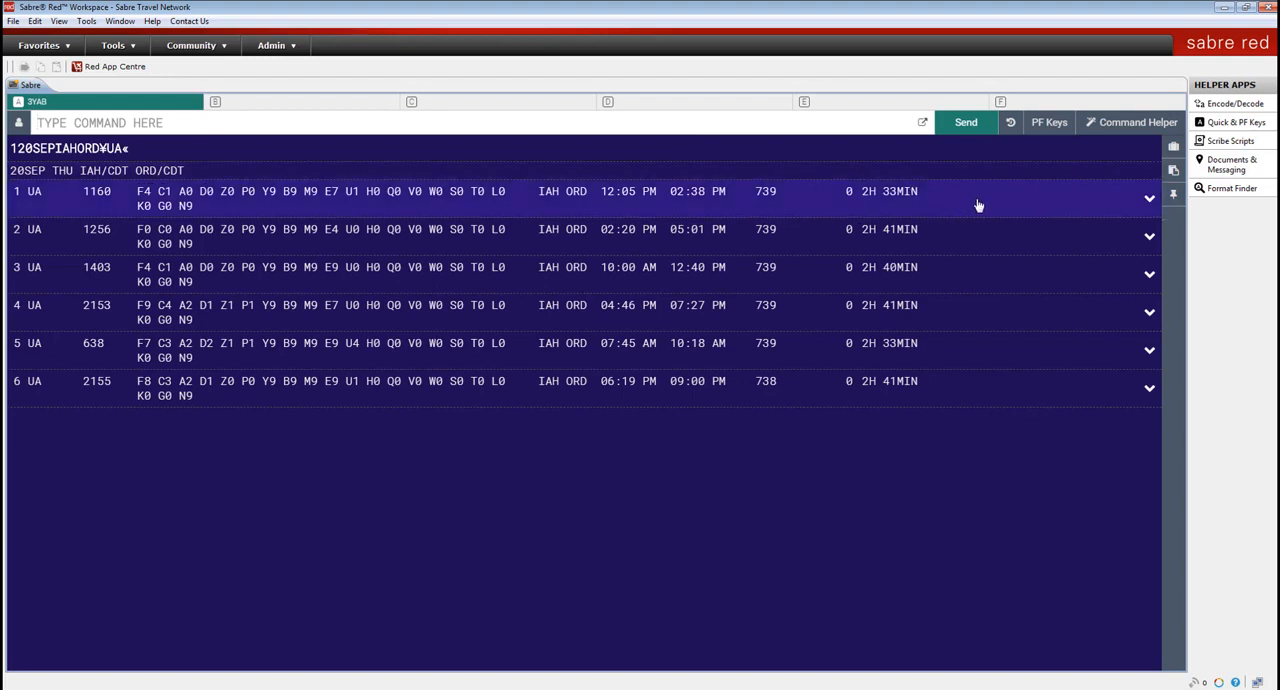
Step: Show the Copy as text / Copy as HTML / Print menu on the first IAH–ORD flight line
right_click(880, 194)
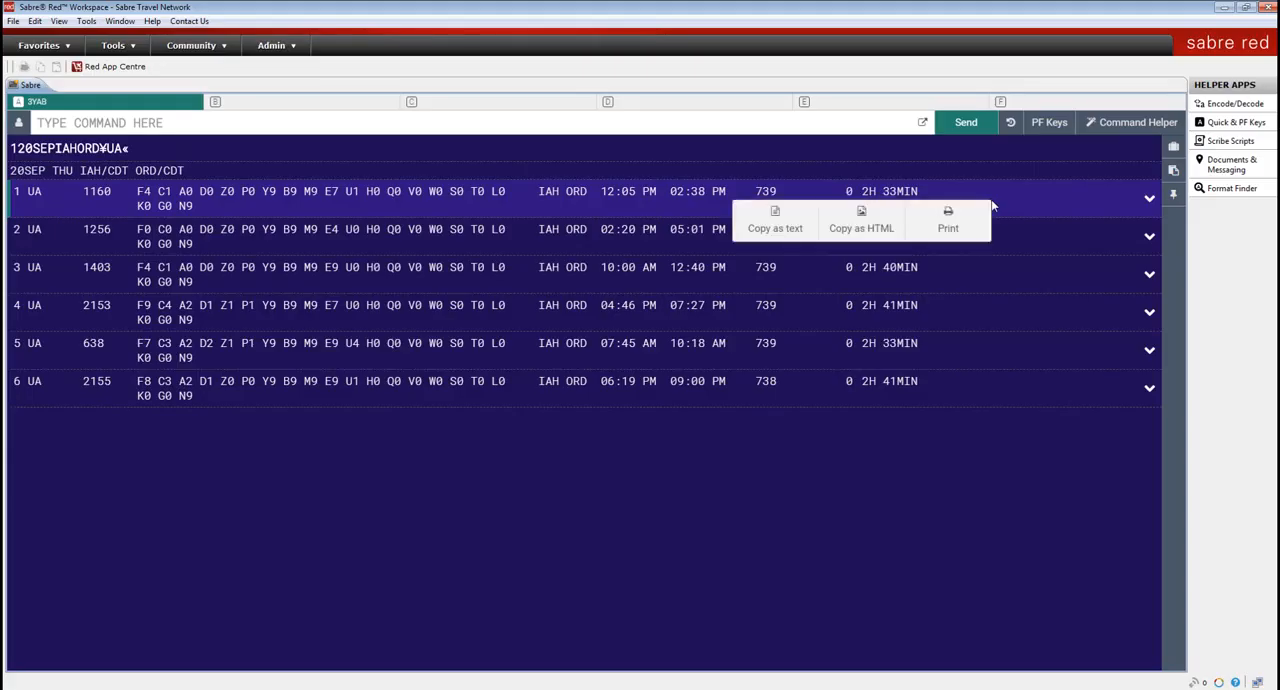
mouse_move(860, 218)
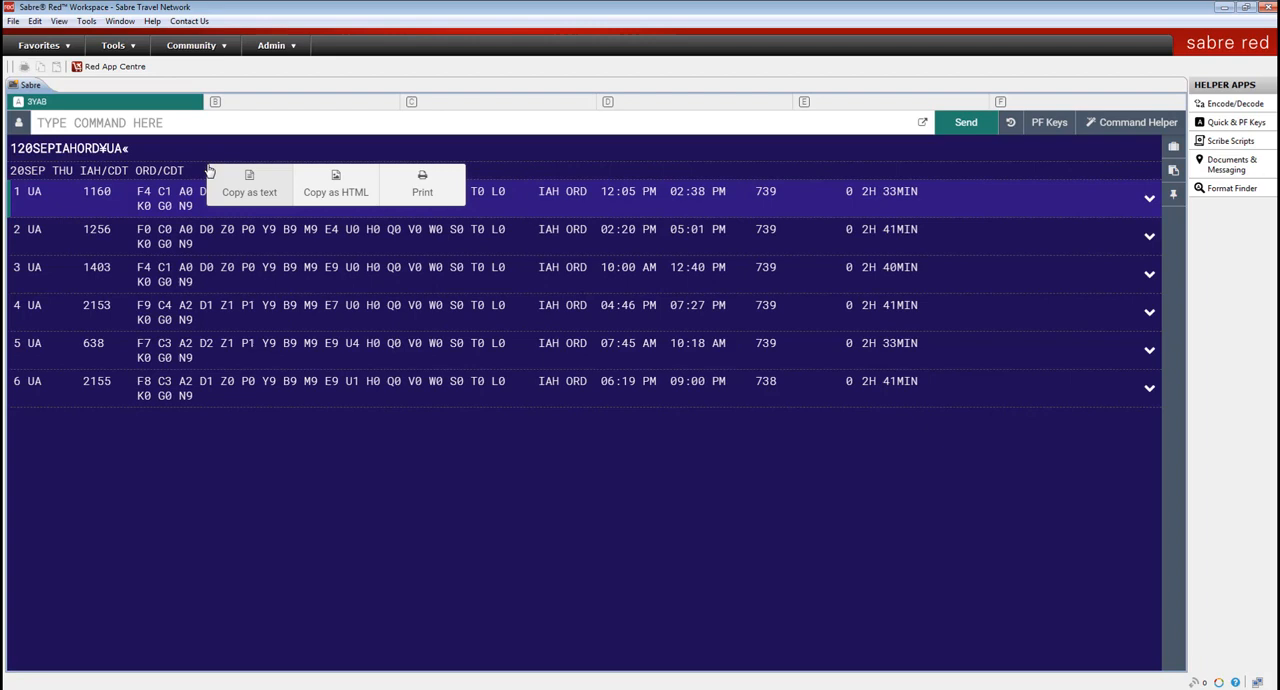
mouse_move(228, 178)
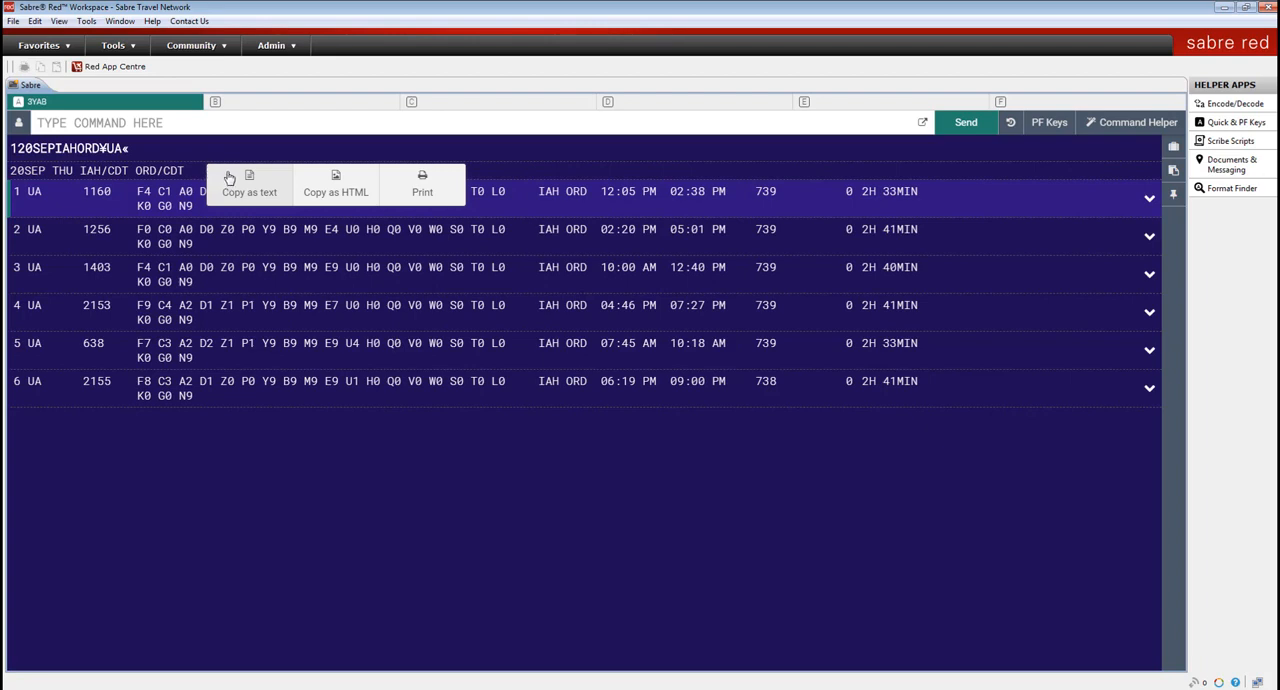
Step: Copy the IAH–ORD availability response as plain text for pasting into Word
click(230, 170)
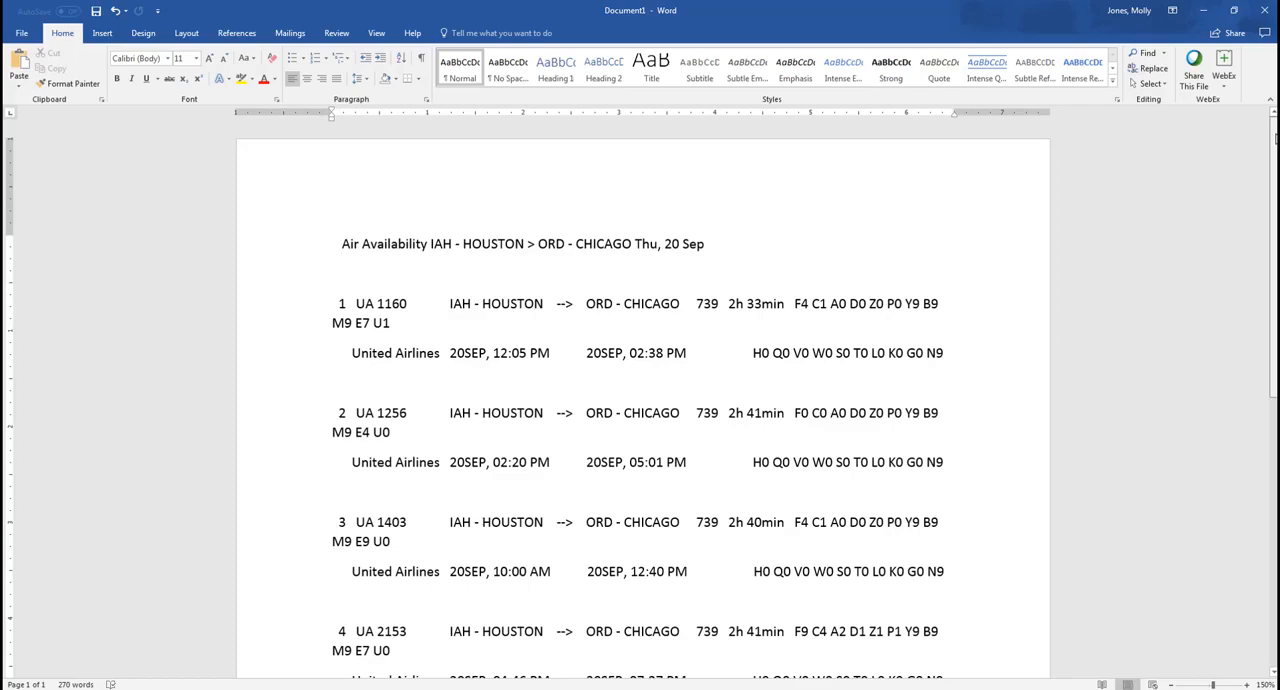
scroll(down, 3)
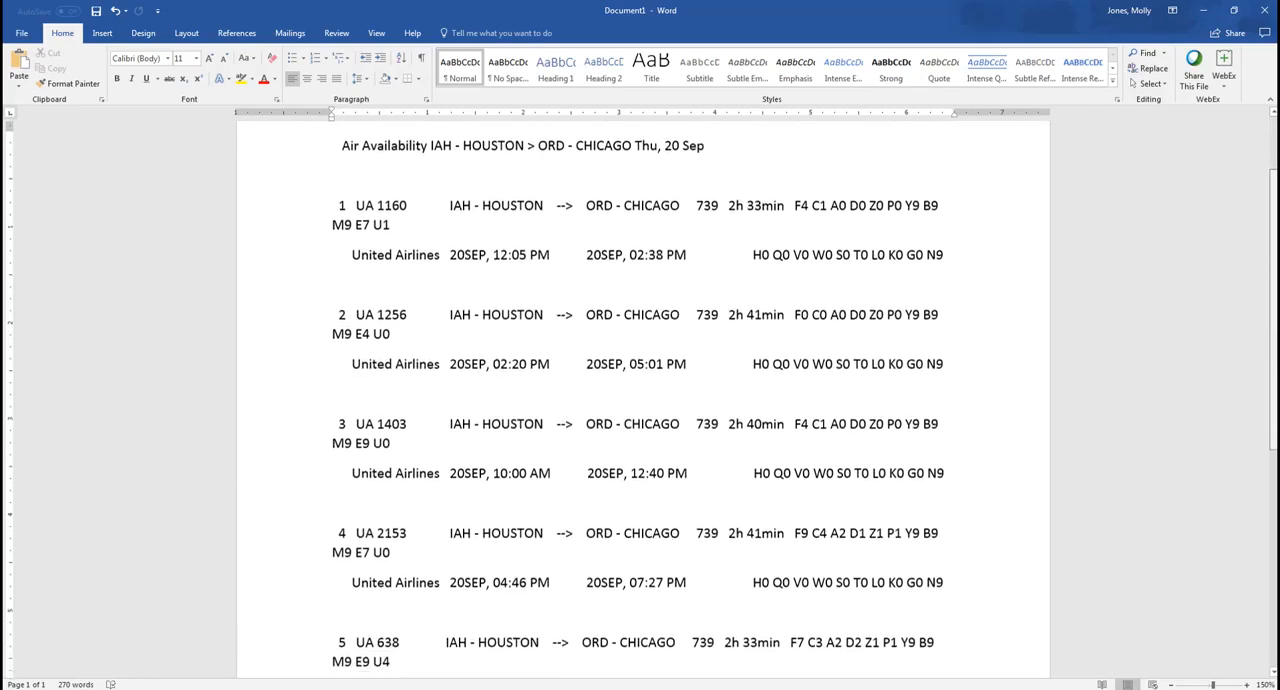
scroll(down, 3)
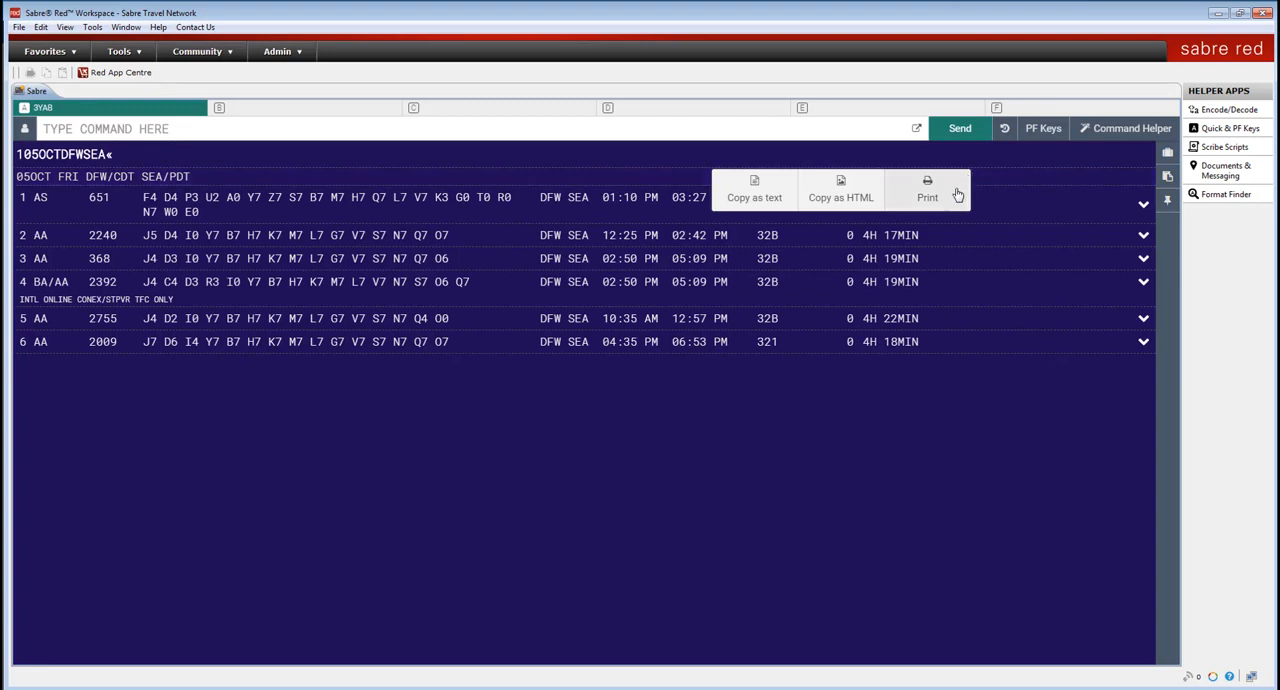
Step: Start printing the DFW–SEA availability response and expand the Printer name choices
click(928, 190)
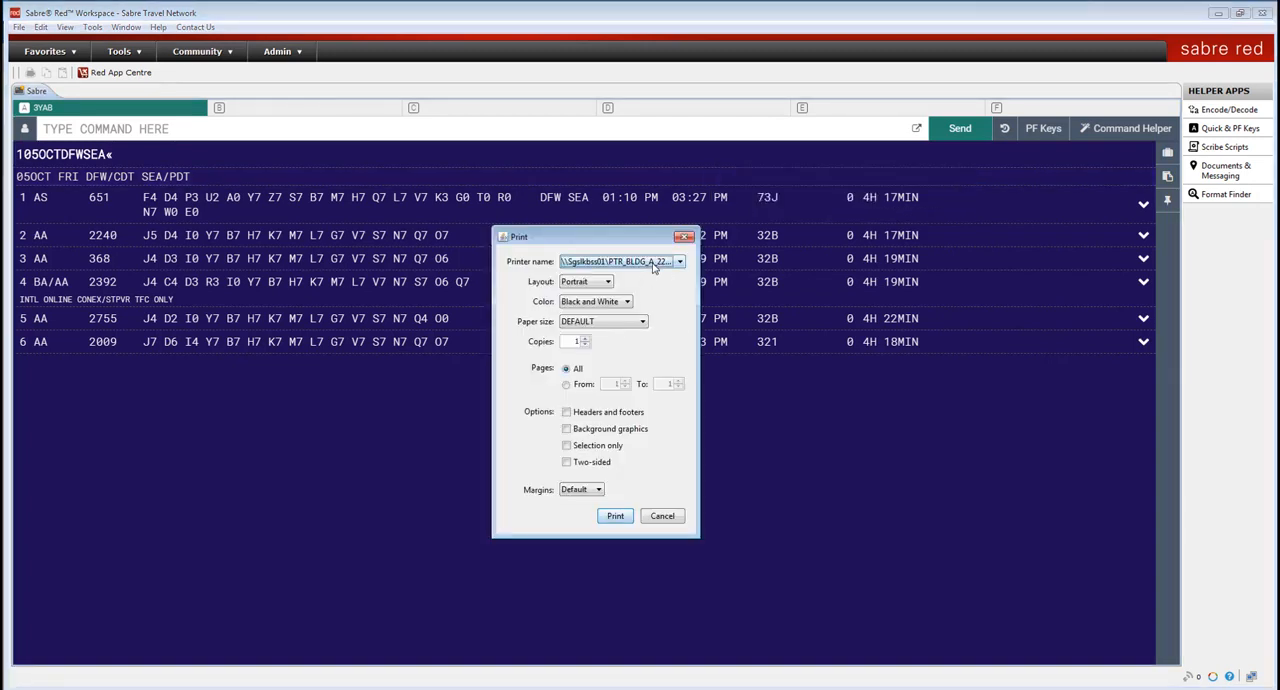
click(680, 260)
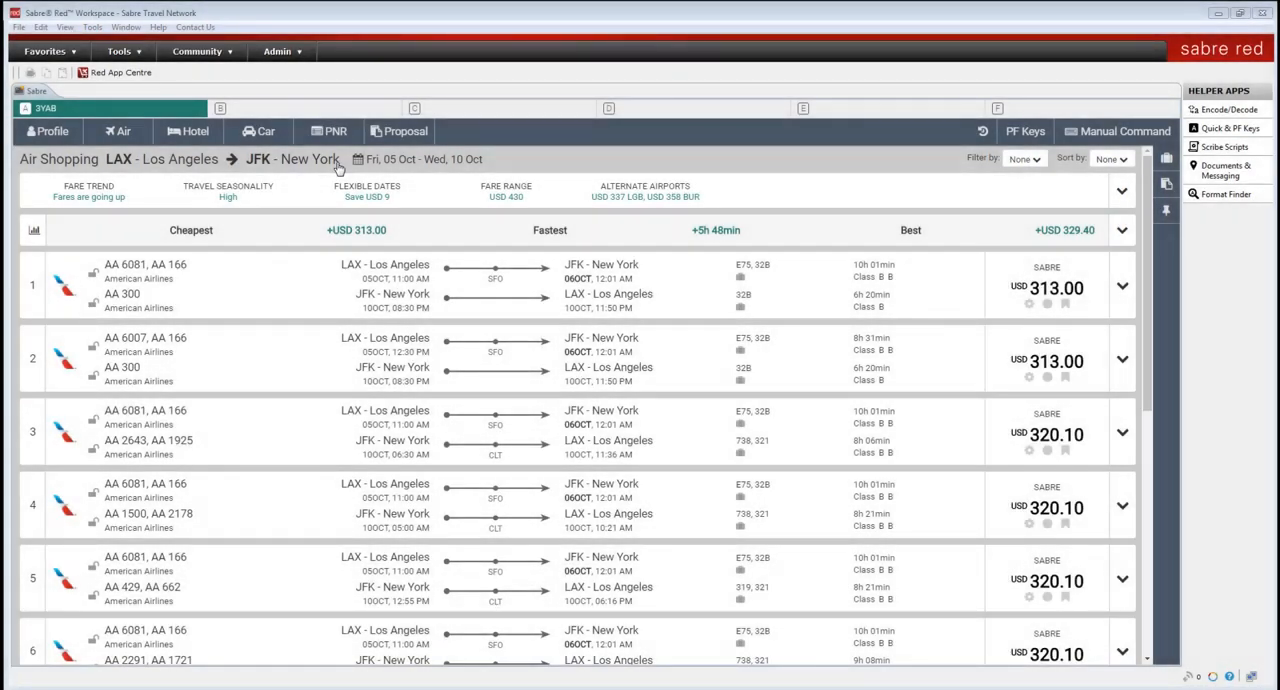
Step: Print the LAX–JFK air shopping results with Printer name set to Save as PDF
right_click(340, 164)
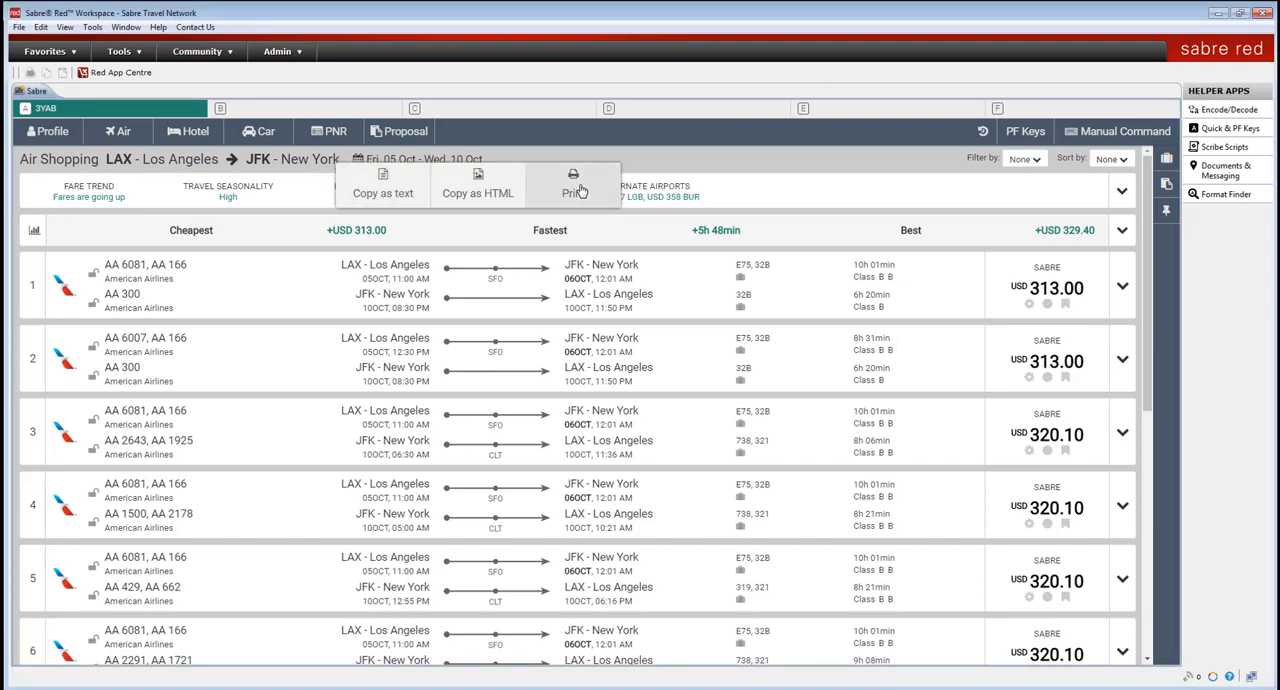
click(572, 190)
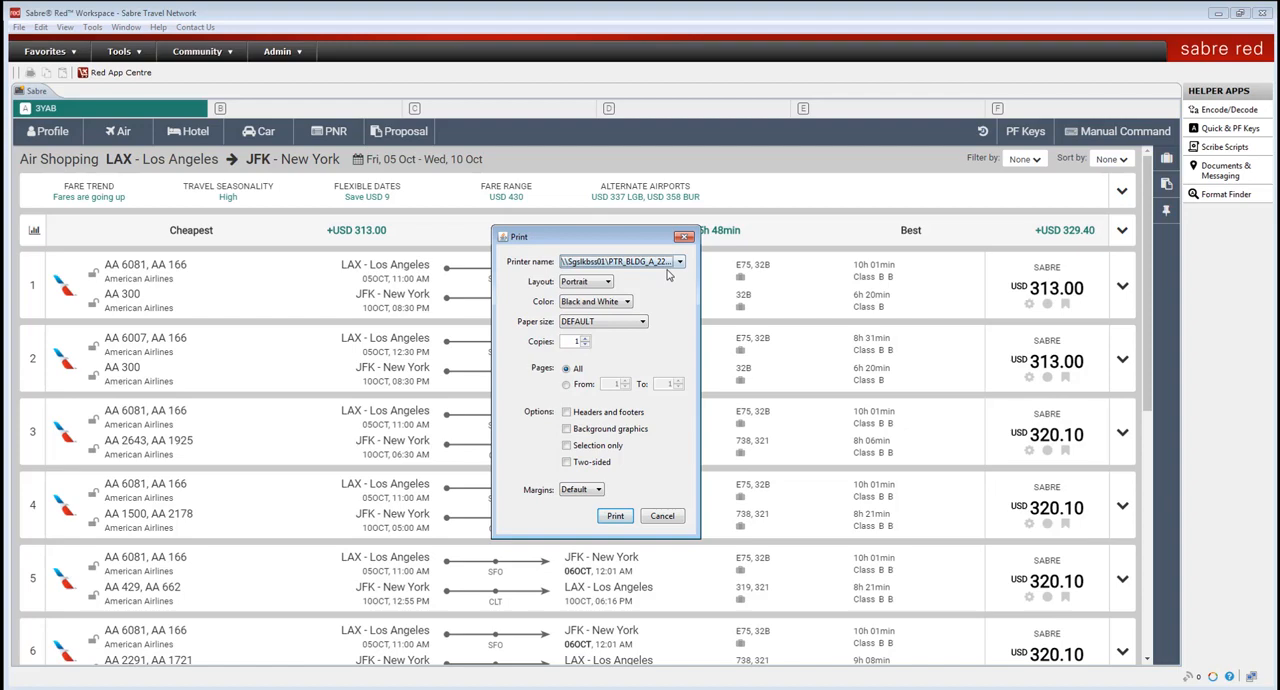
click(680, 260)
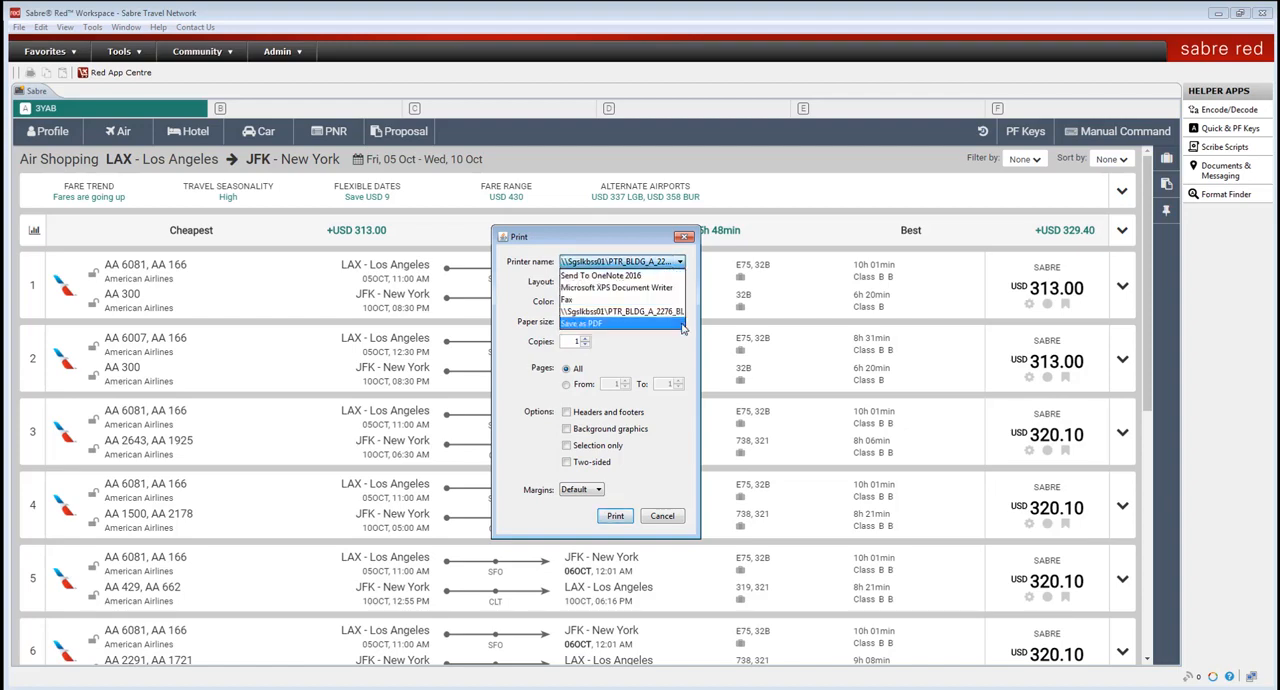
click(584, 324)
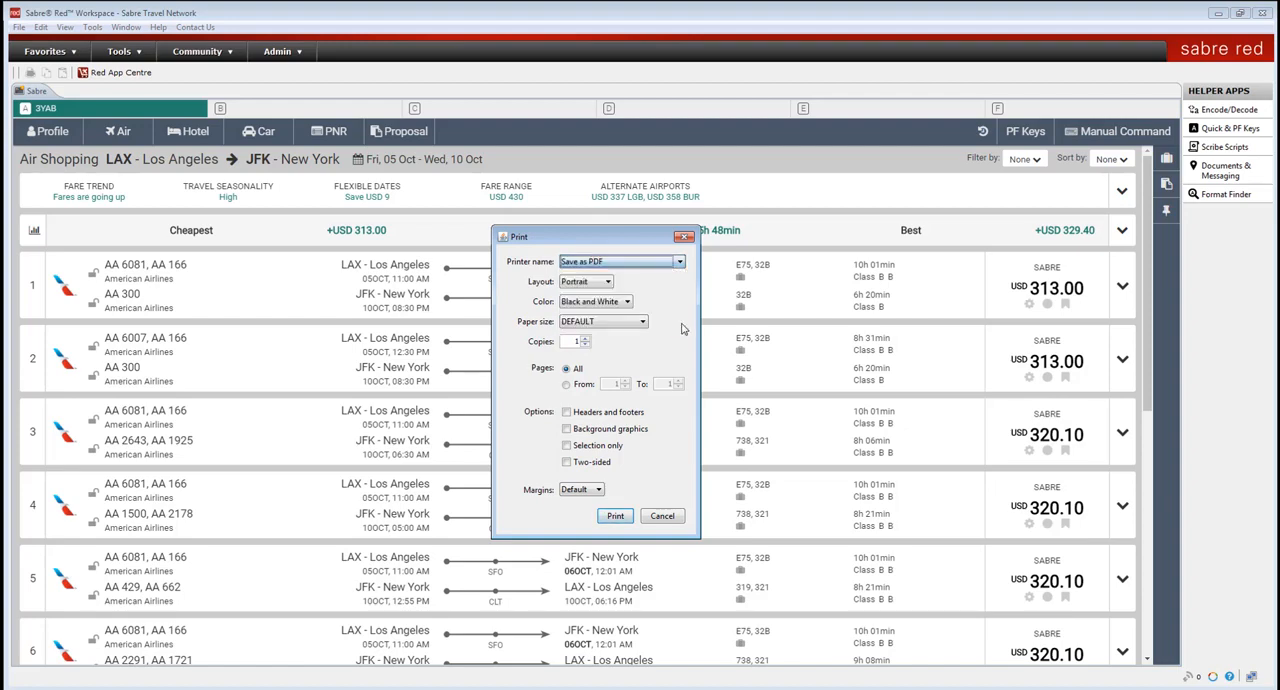
click(616, 516)
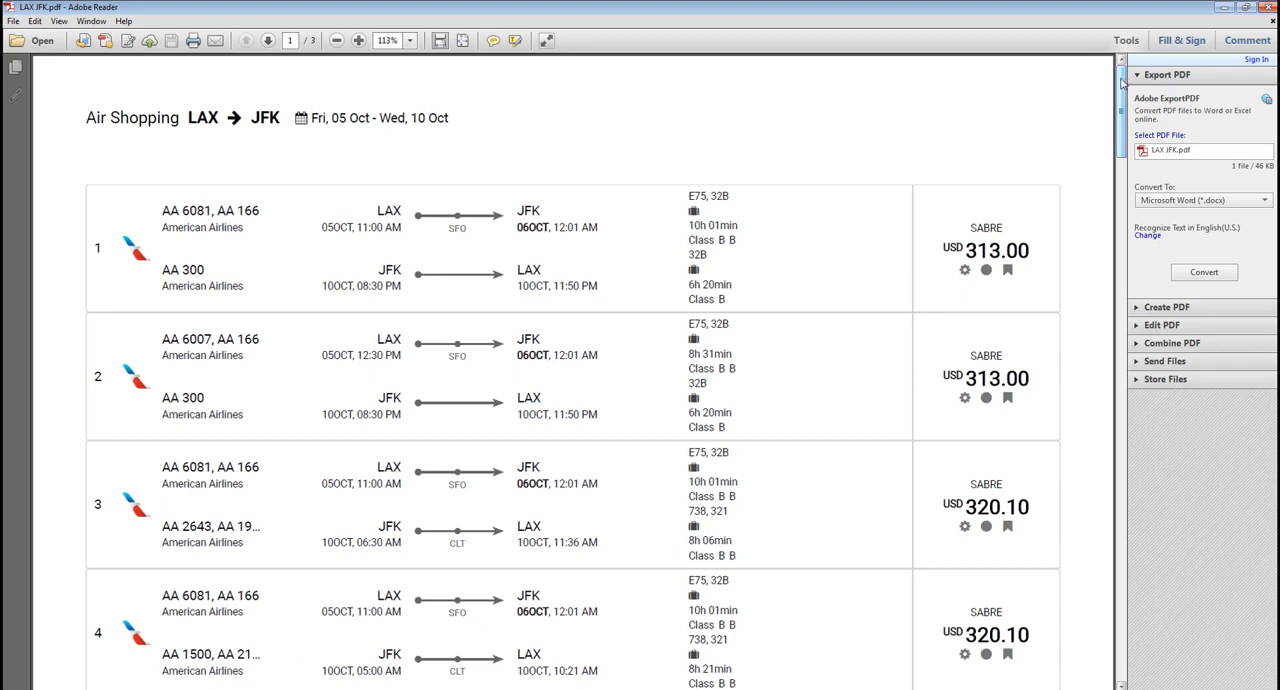
scroll(down, 3)
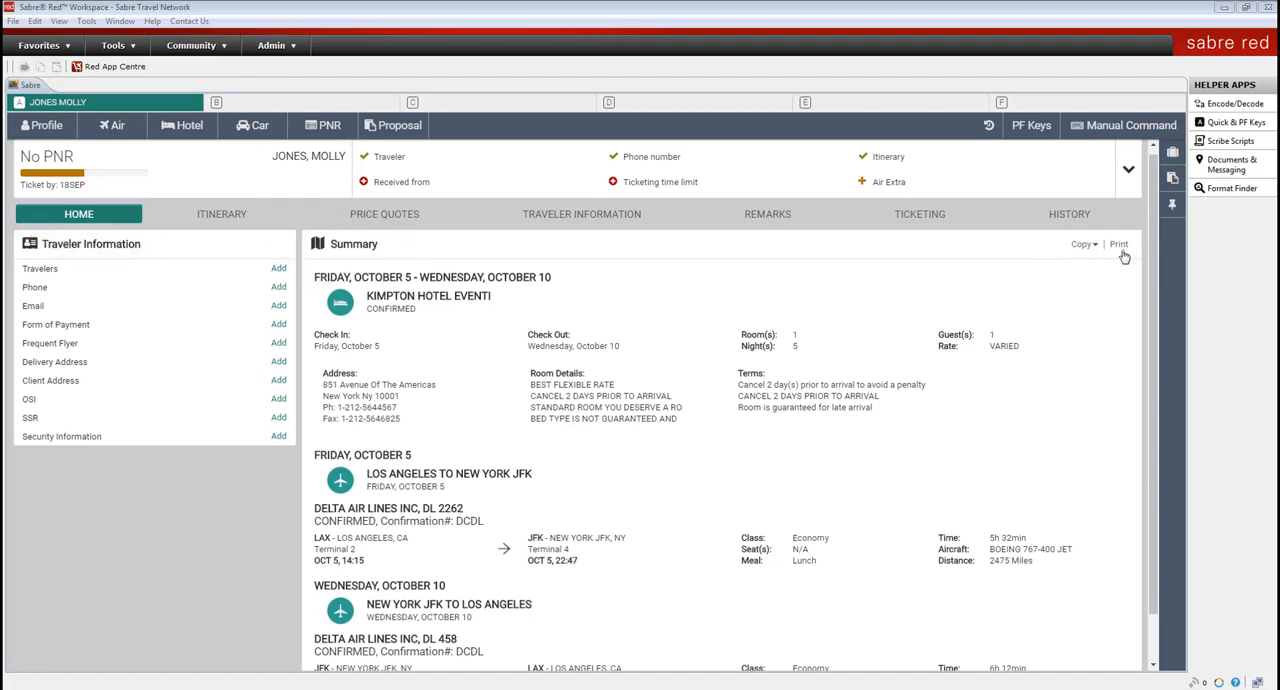
Step: Print the trip summary with the Kimpton hotel and Delta flights as a PDF
click(1118, 244)
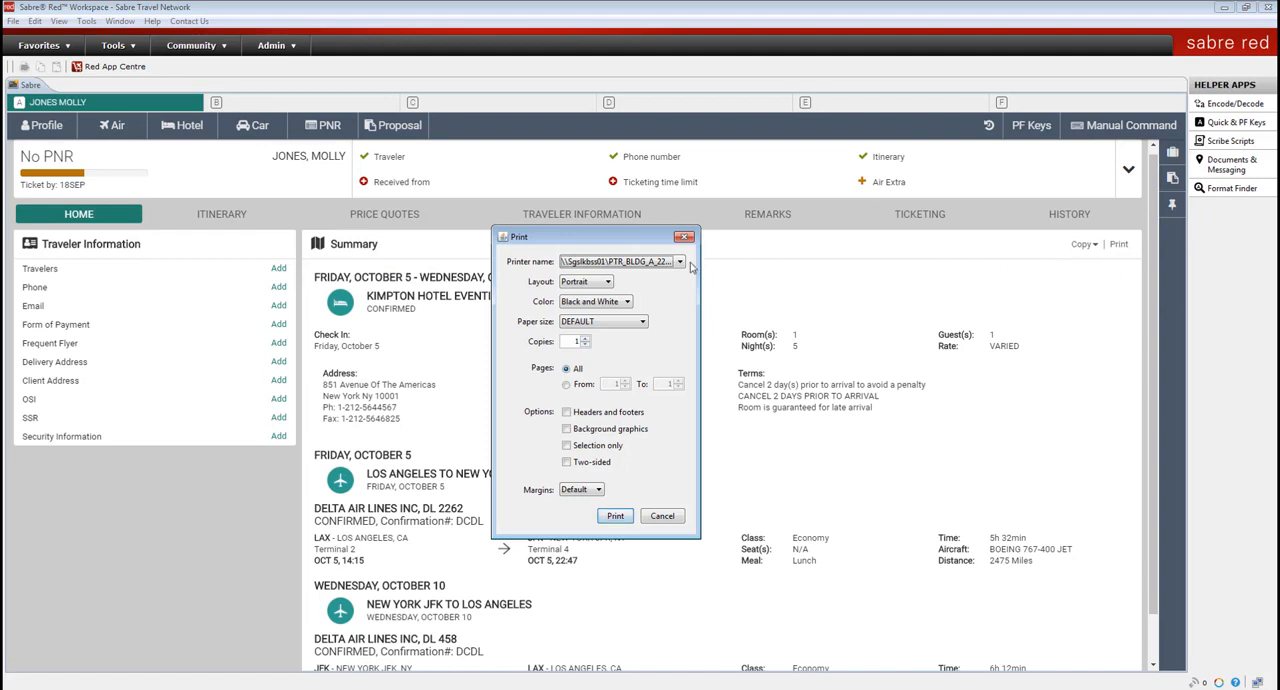
click(620, 260)
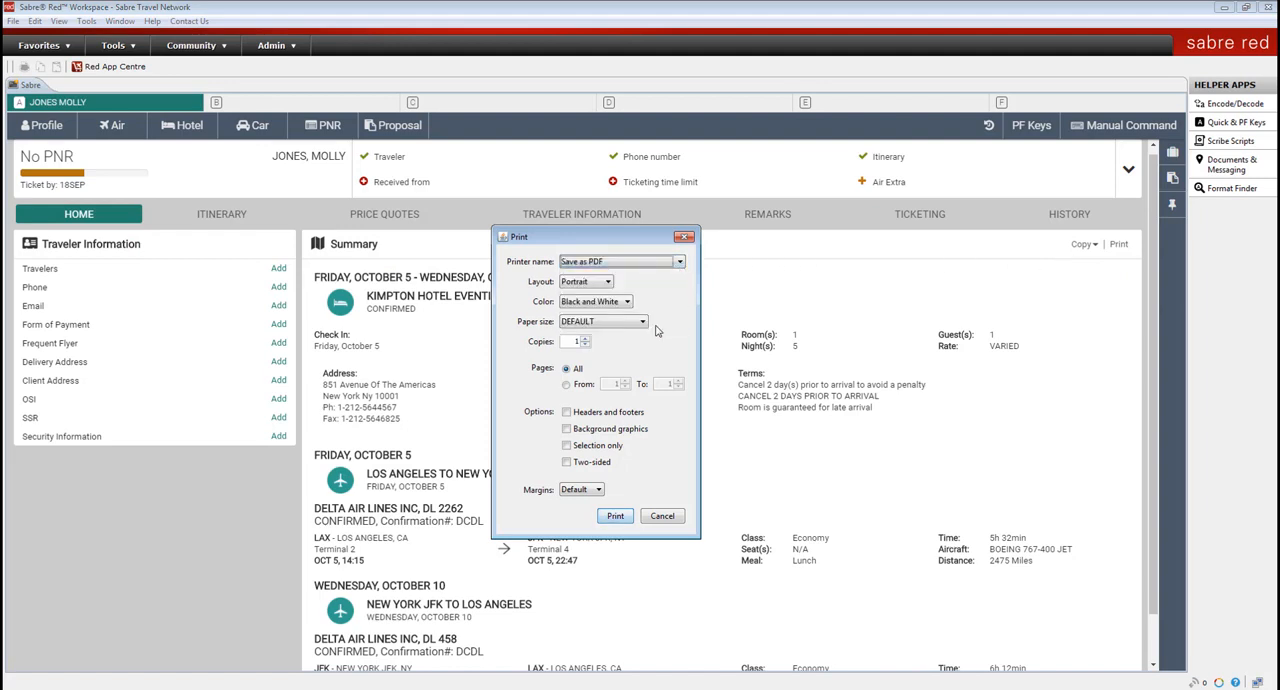
click(616, 516)
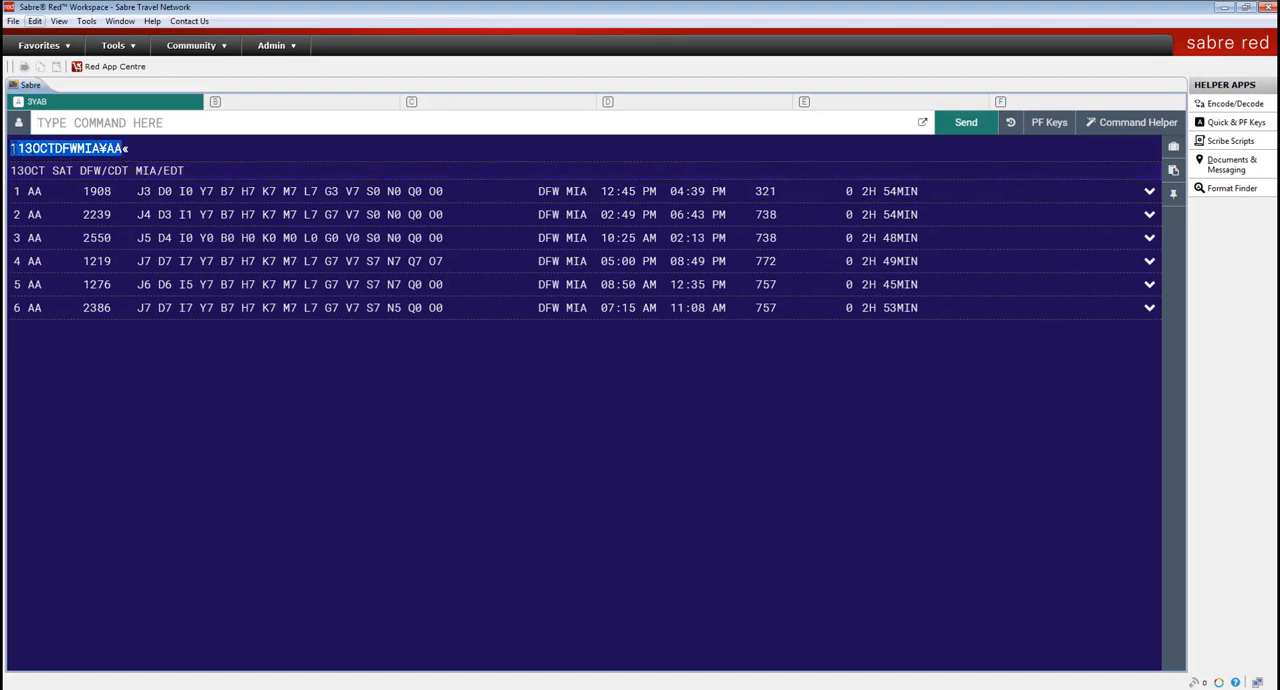
Step: Re-send the DFW–MIA 13 October availability command with AA changed to UA
key(ctrl+c)
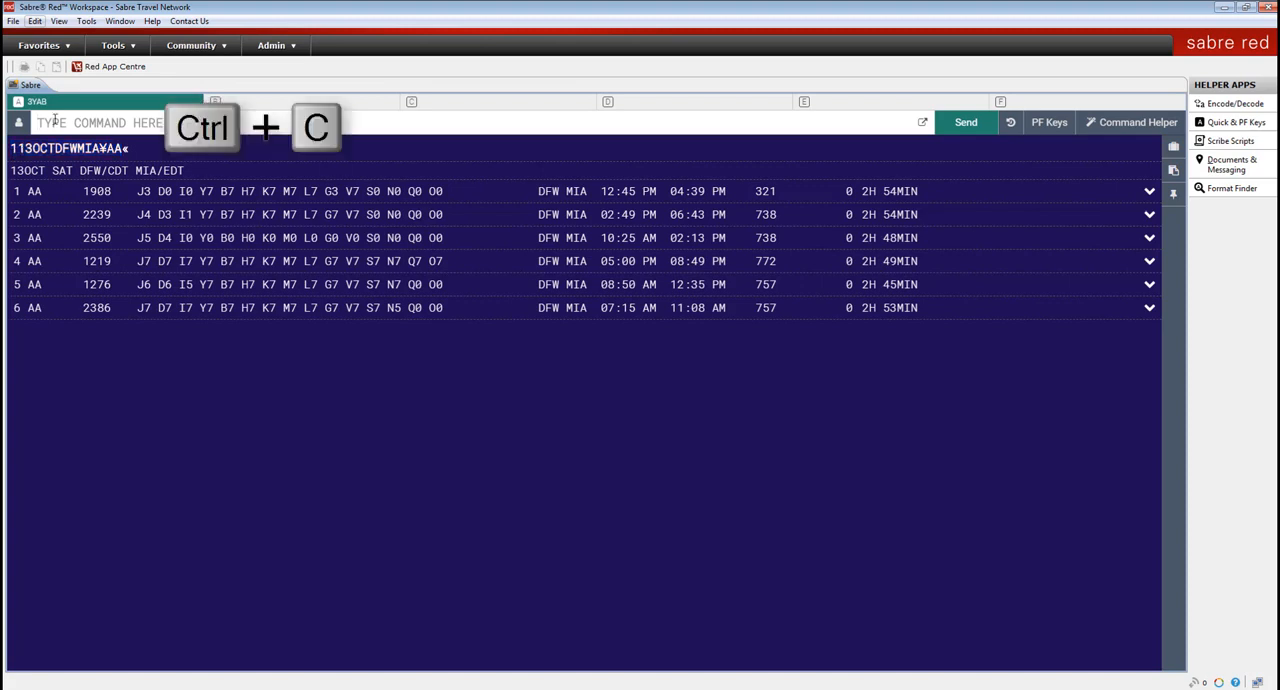
key(ctrl+v)
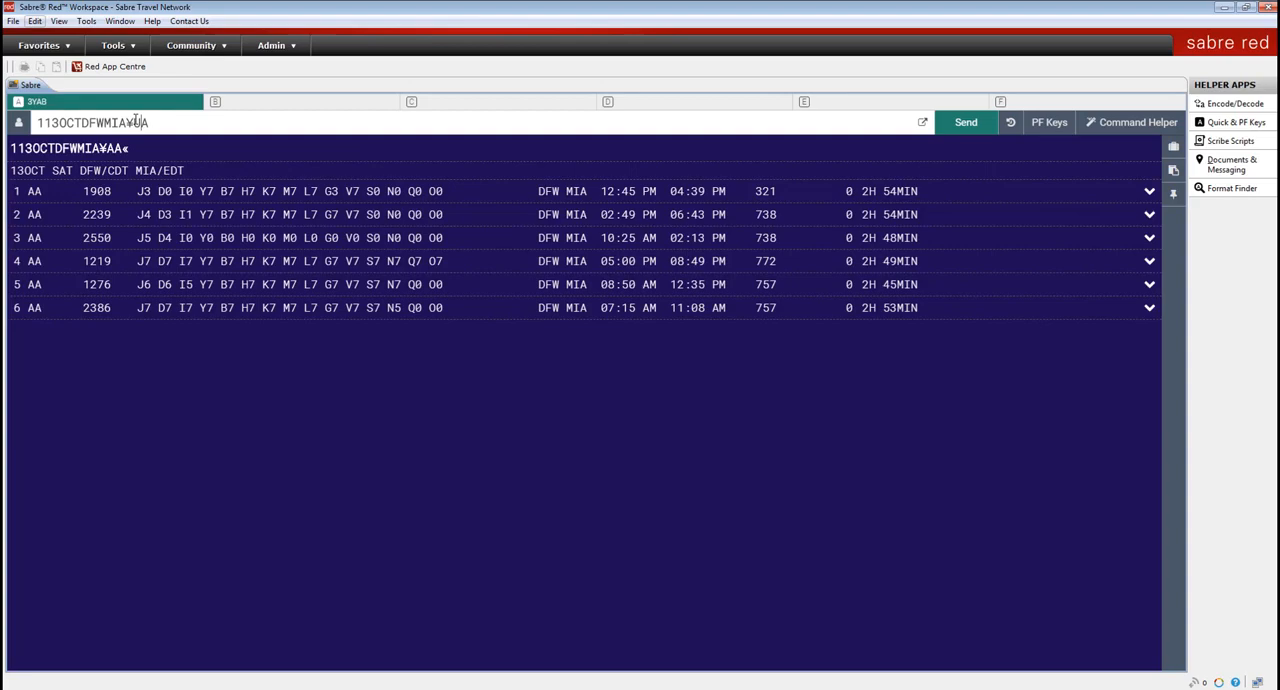
click(964, 122)
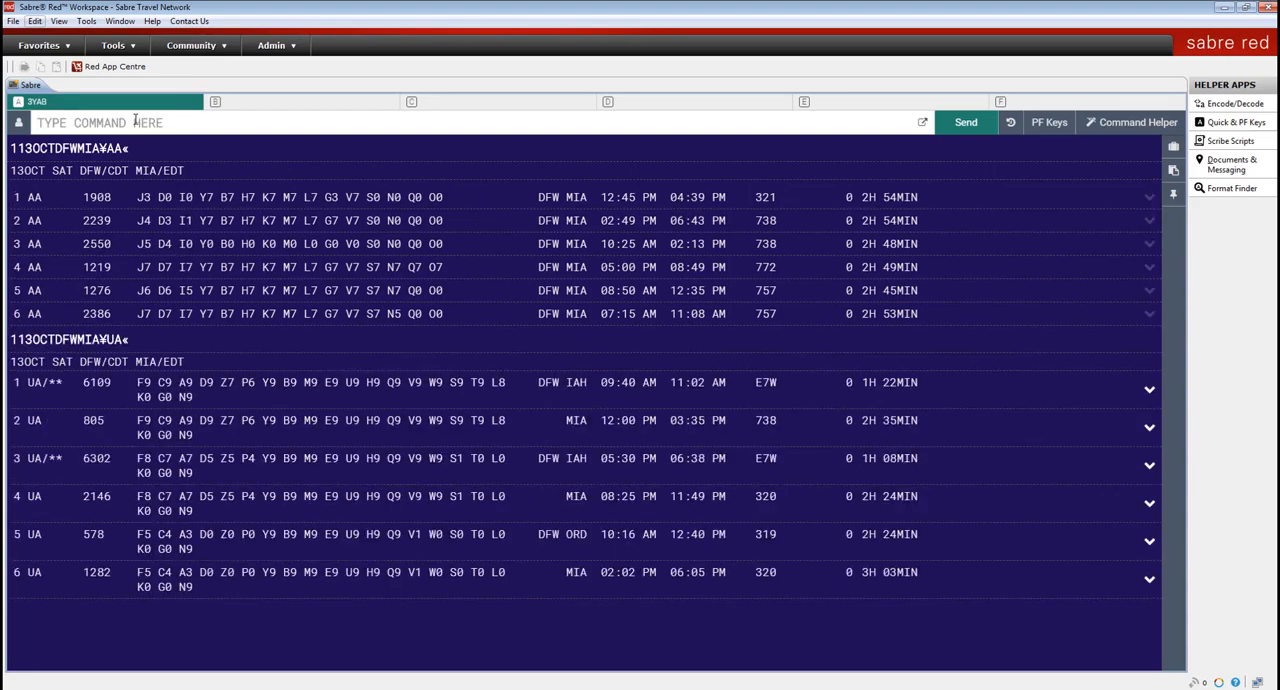